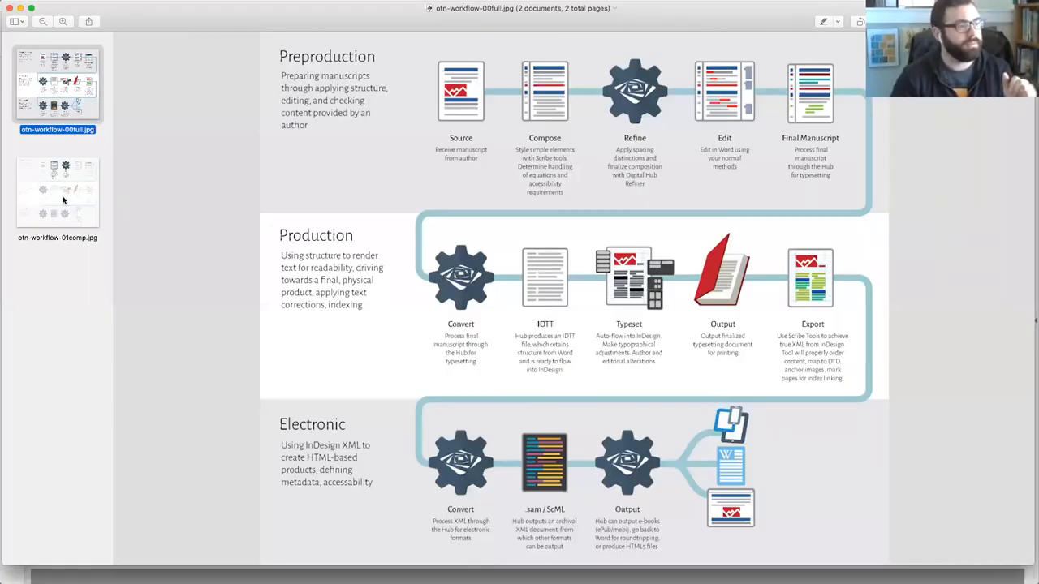
Show the workflow diagram version emphasizing Compose and Refine, then return to the full diagram thumbnail.
click(57, 192)
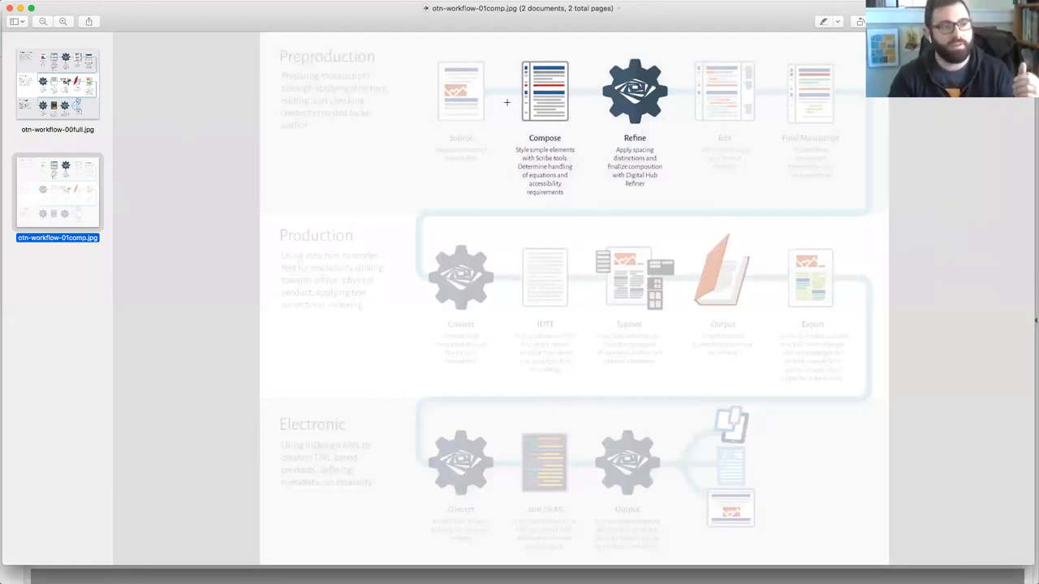
click(56, 85)
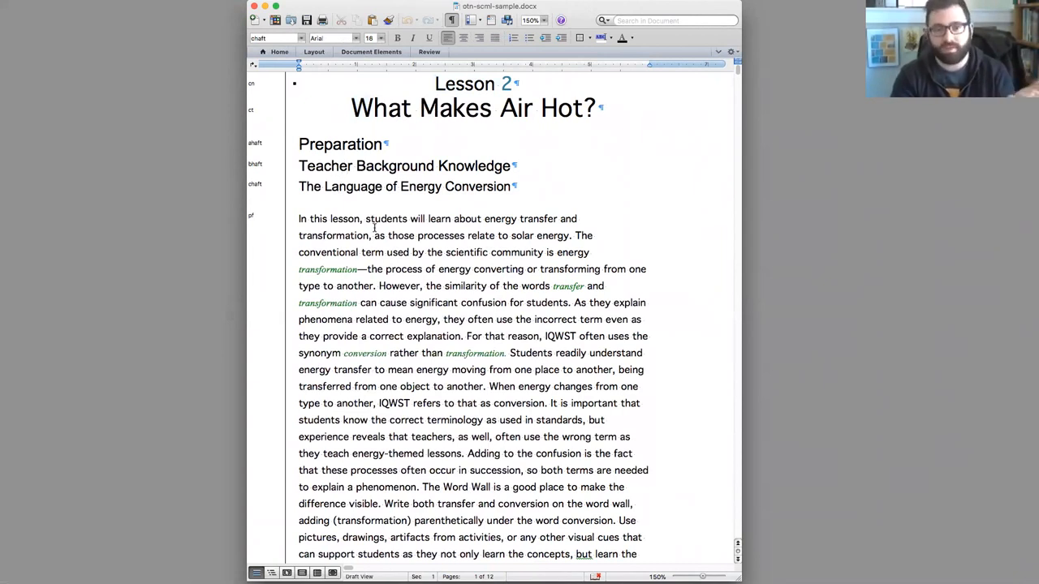
click(299, 143)
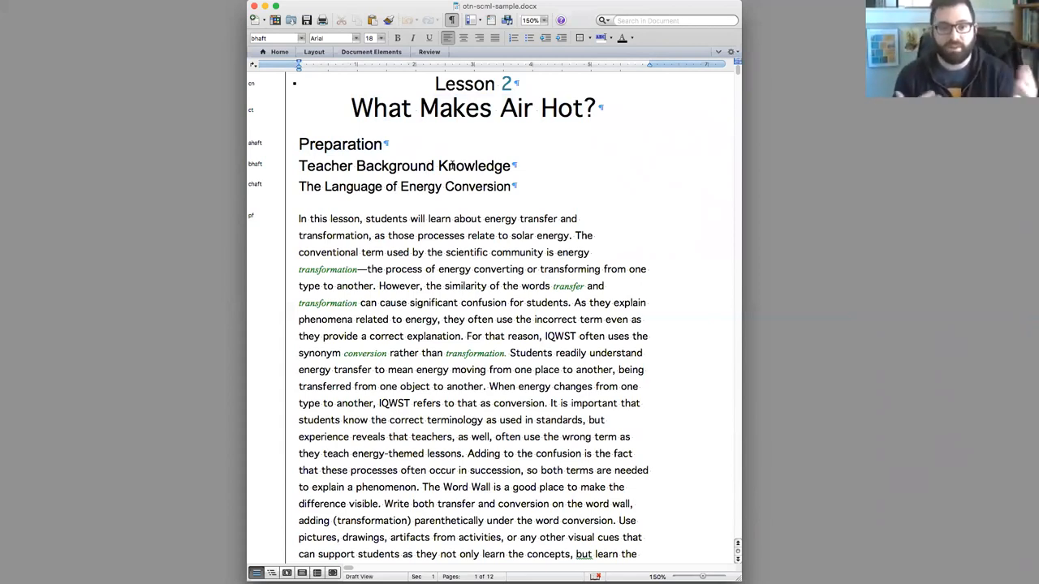
double_click(380, 107)
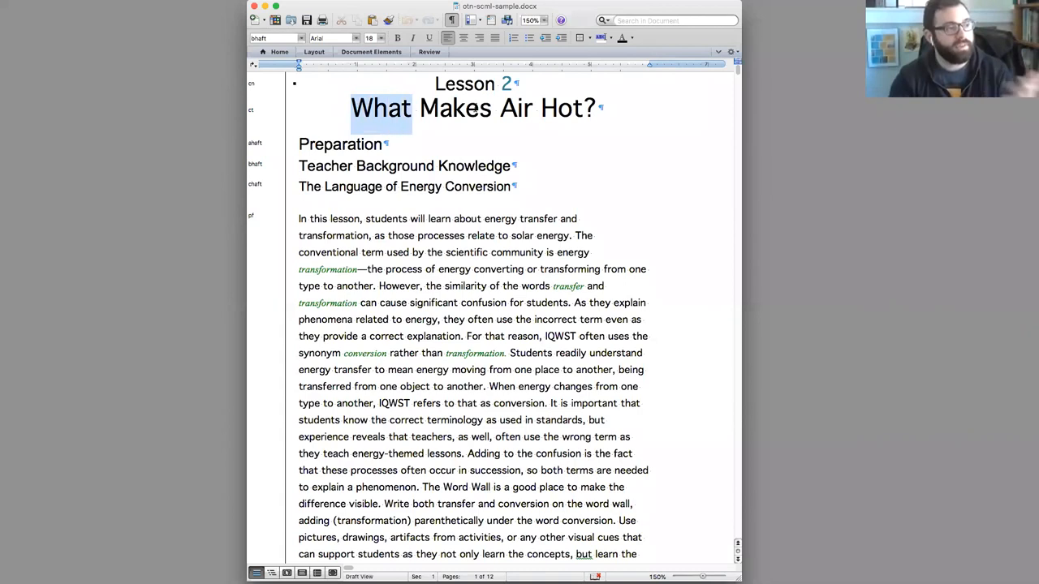
click(341, 143)
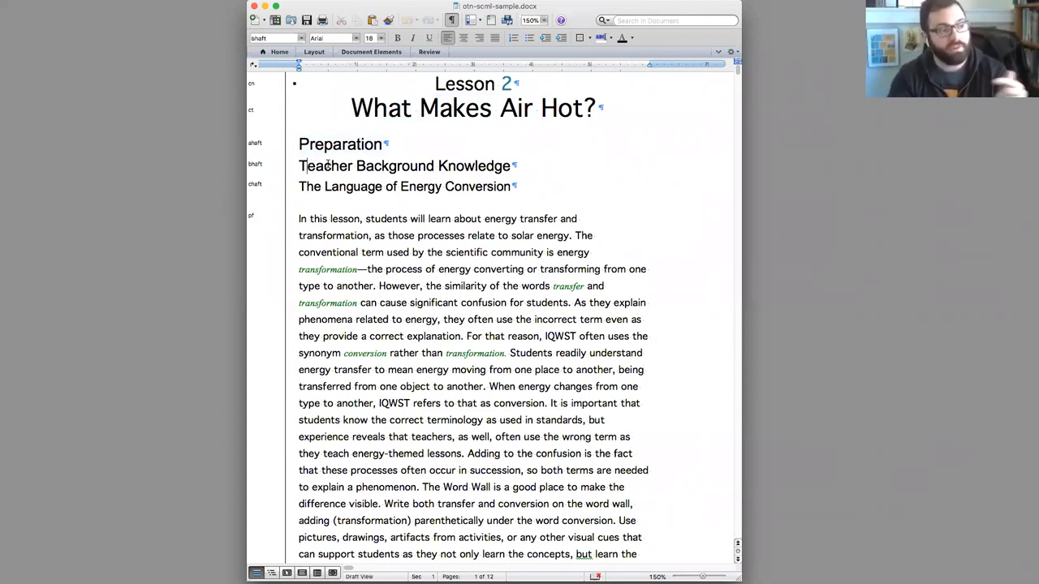
drag(299, 185, 382, 185)
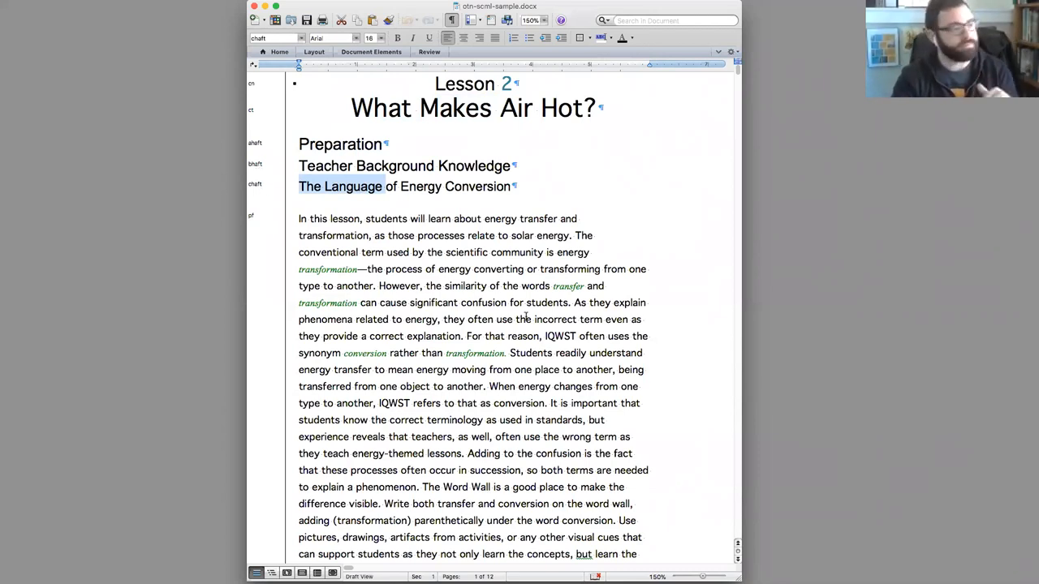
scroll(down, 3)
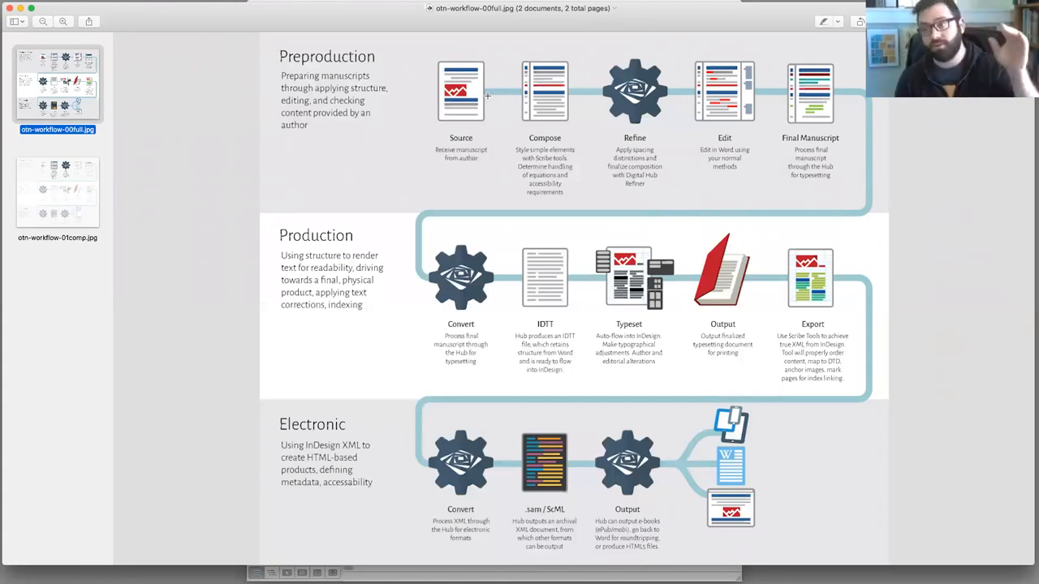
mouse_move(488, 100)
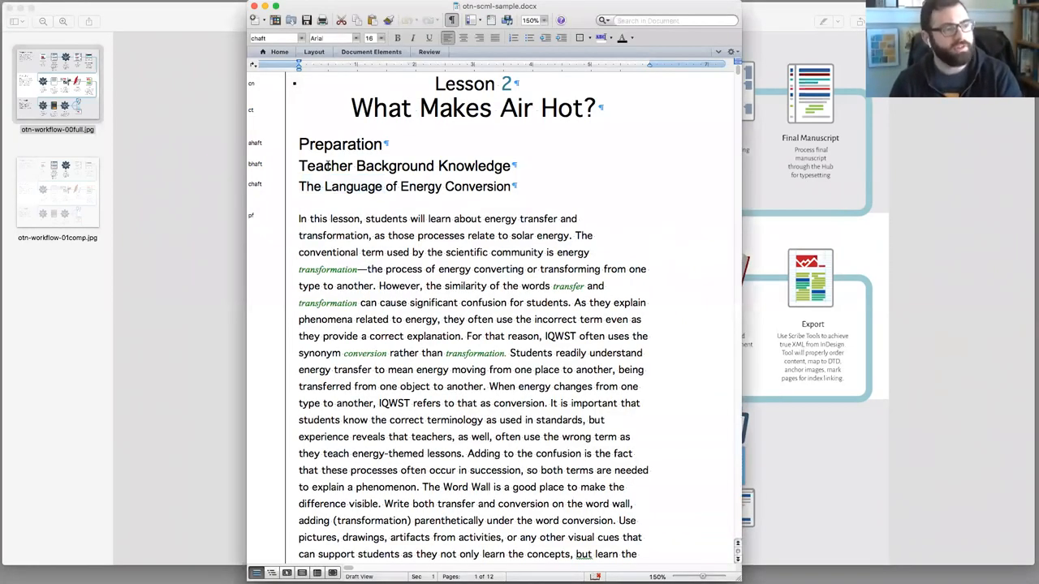
scroll(down, 3)
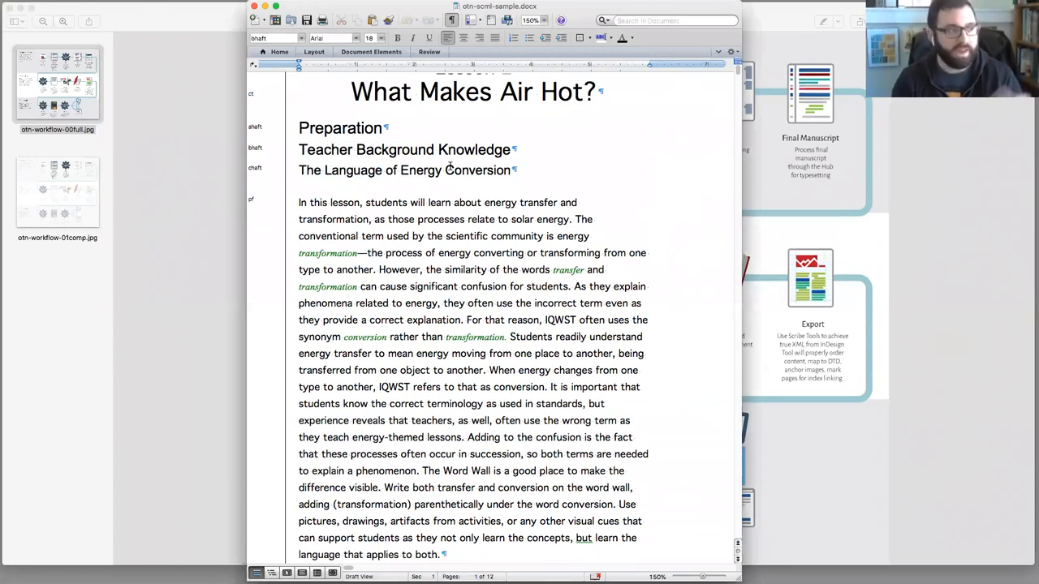
scroll(down, 3)
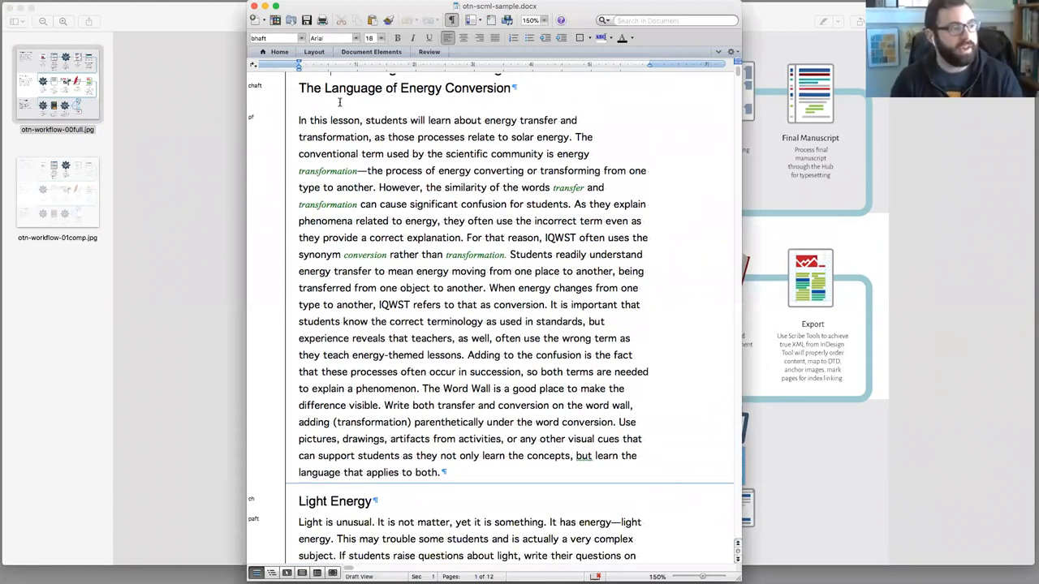
scroll(down, 3)
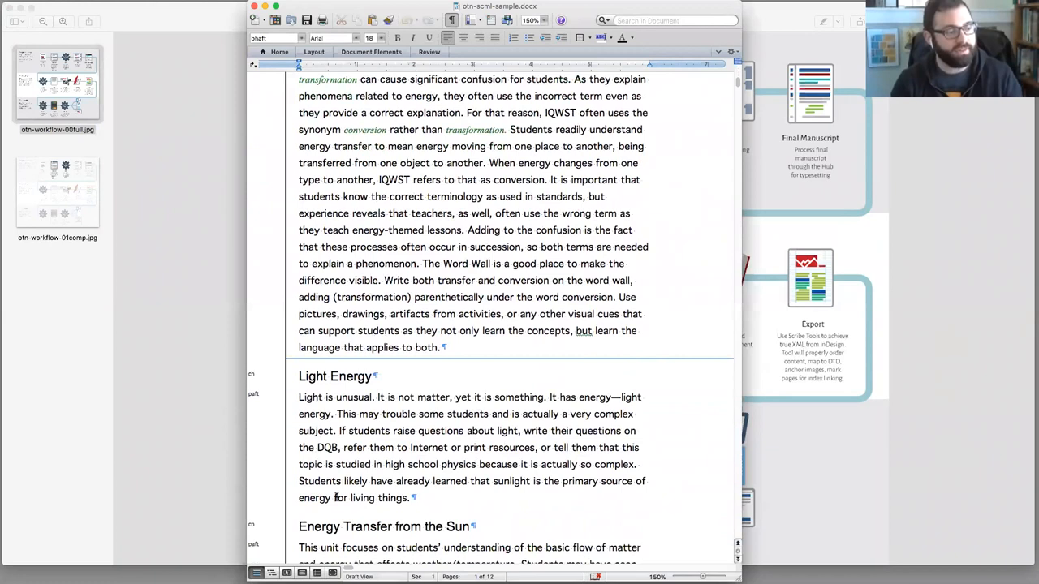
scroll(down, 3)
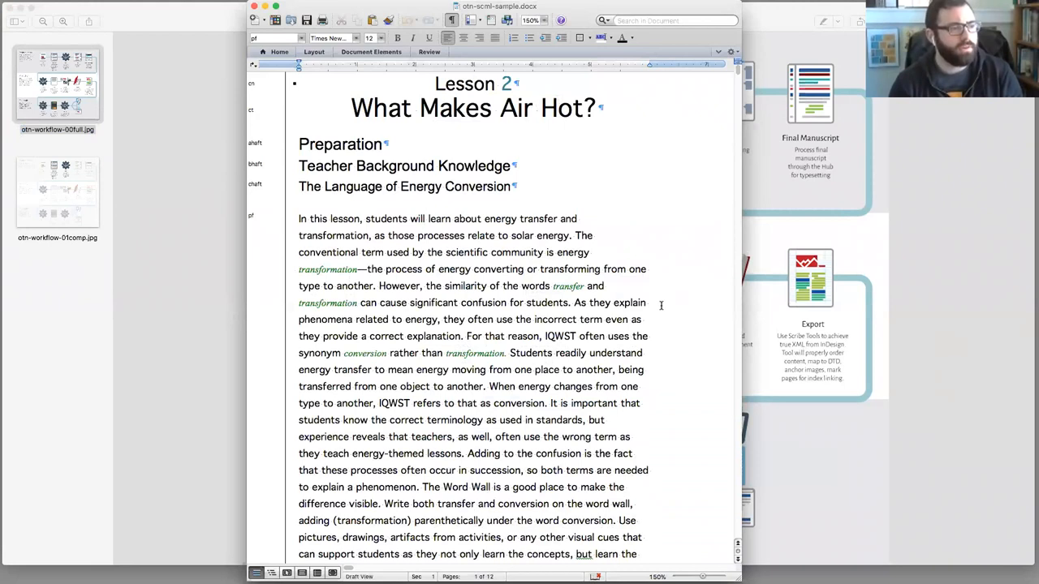
scroll(down, 3)
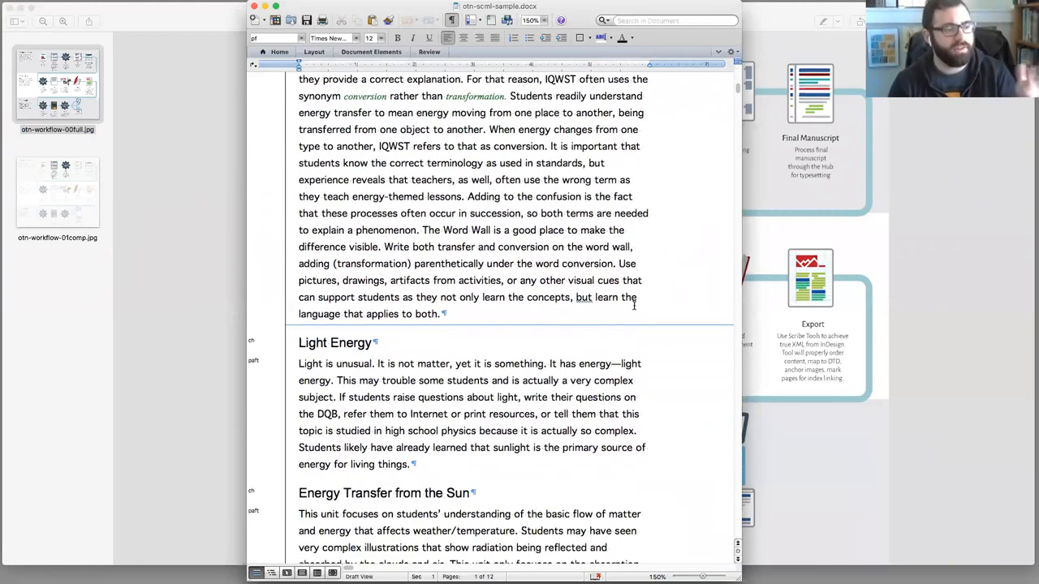
scroll(down, 3)
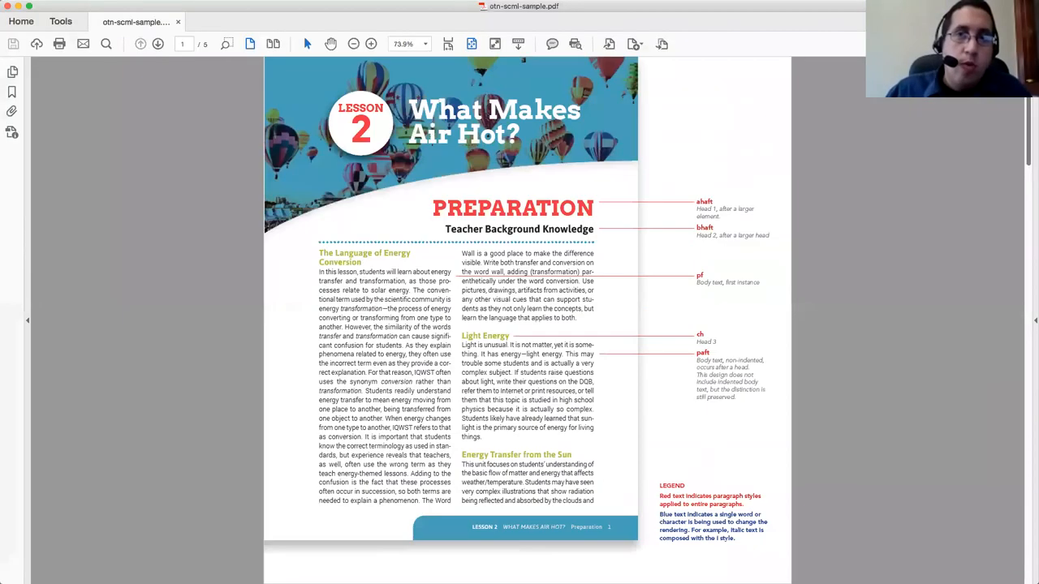
mouse_move(763, 153)
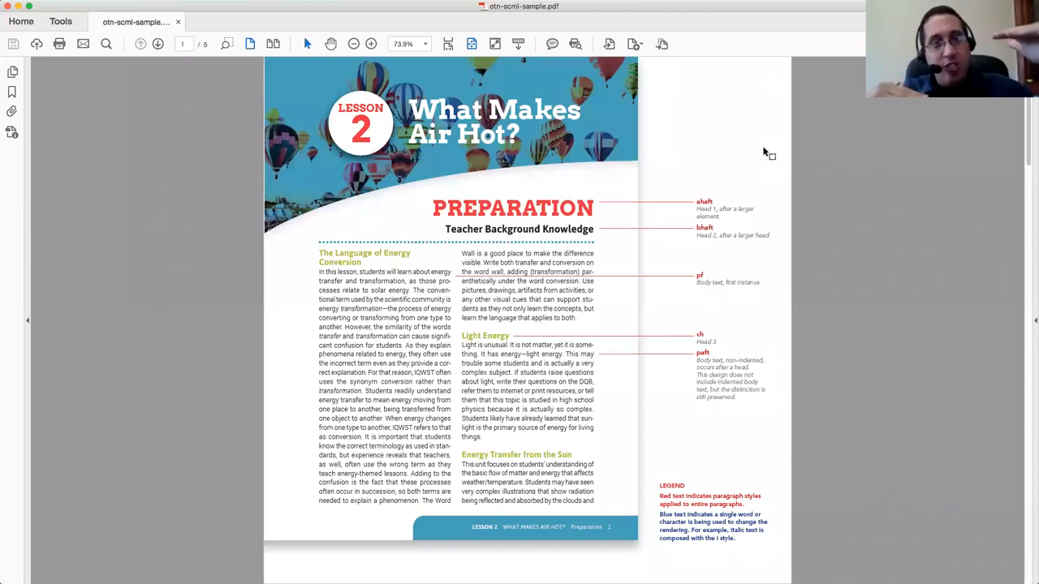
mouse_move(882, 481)
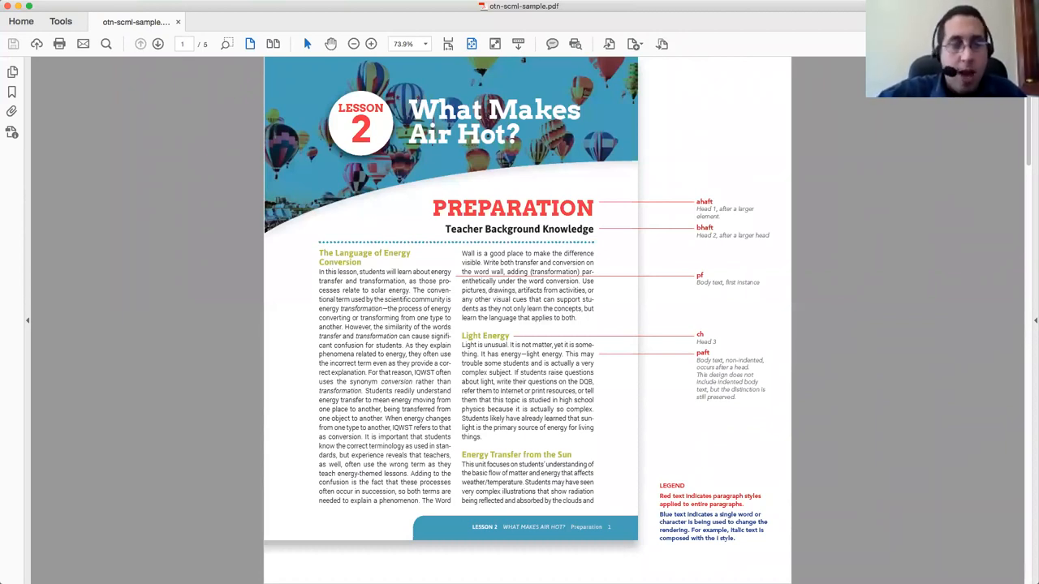
mouse_move(859, 224)
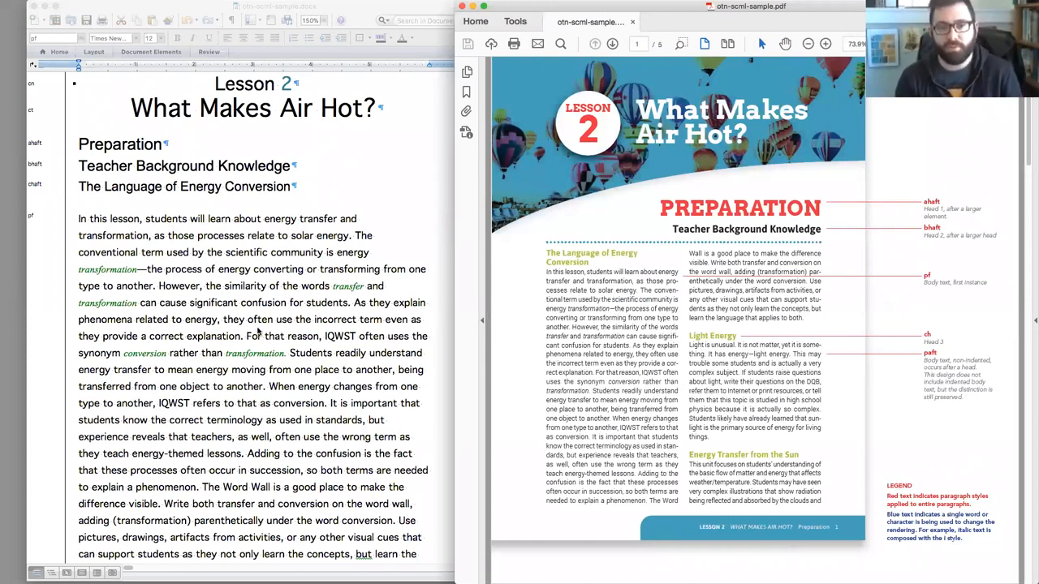
mouse_move(903, 323)
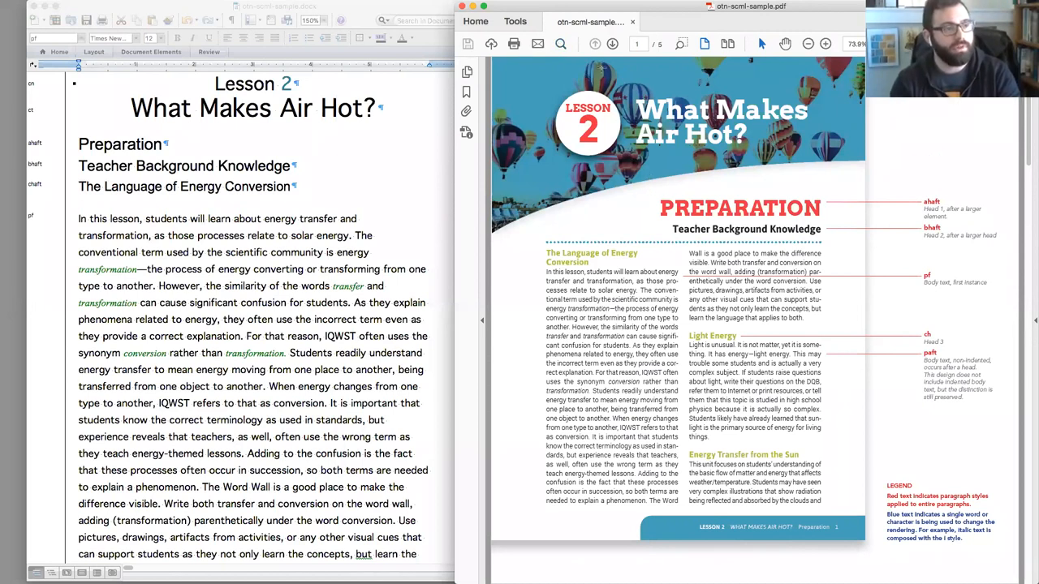
mouse_move(557, 50)
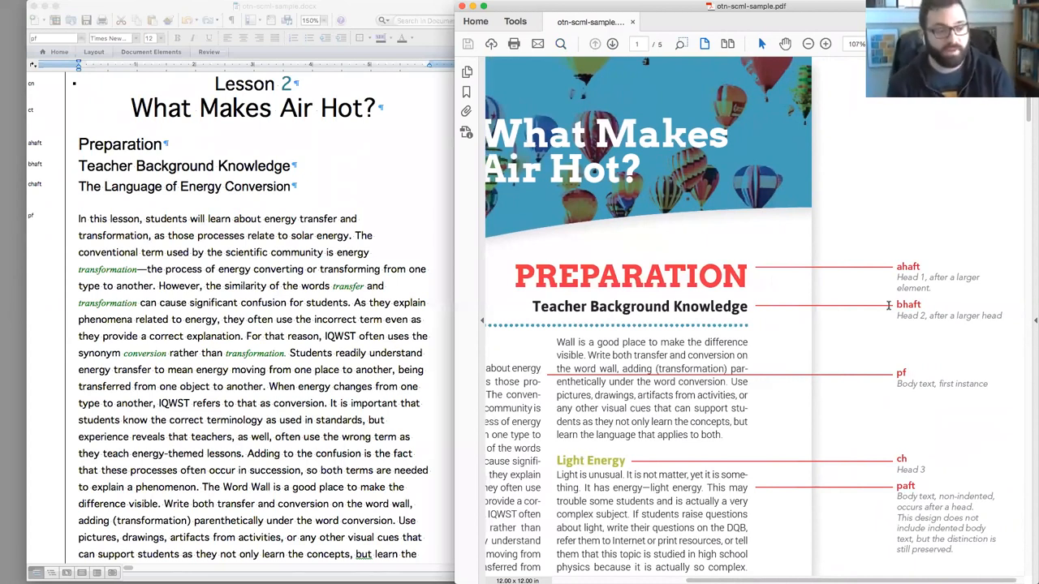
mouse_move(882, 305)
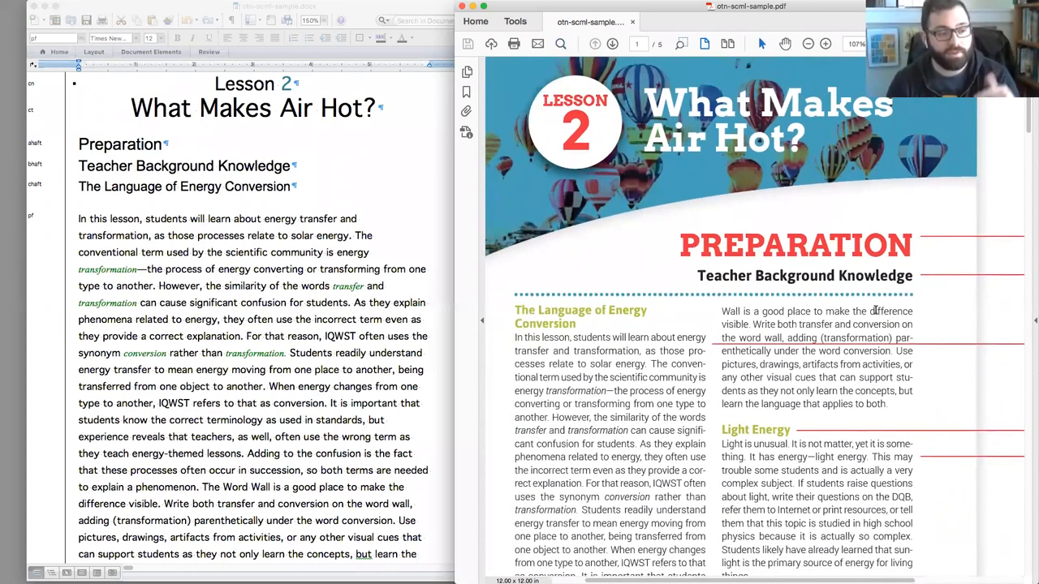
Scroll the lesson PDF down to page 2 with the Earth's Surface text and ul, nl, bh style labels.
scroll(down, 3)
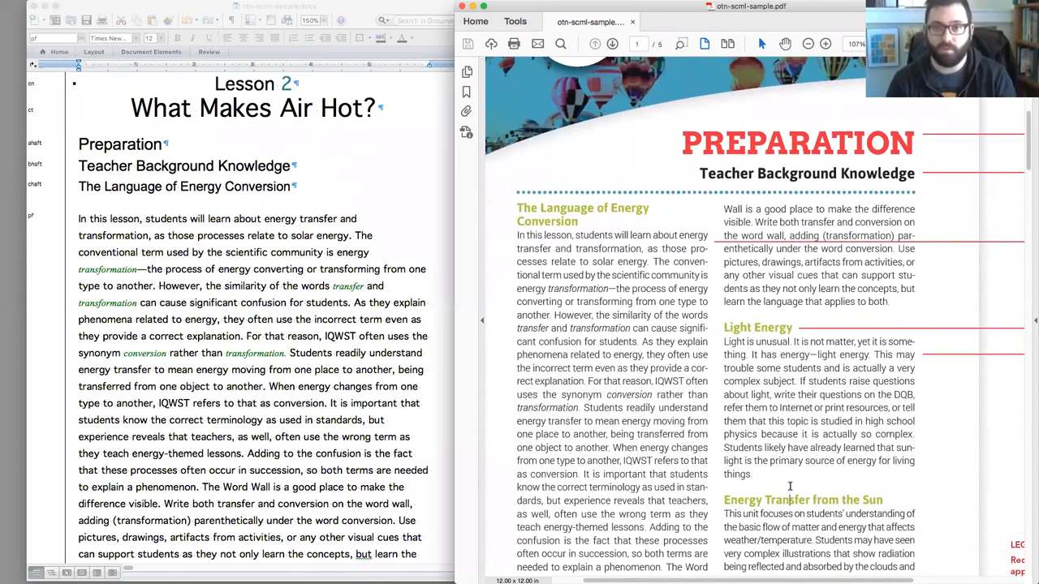
scroll(down, 3)
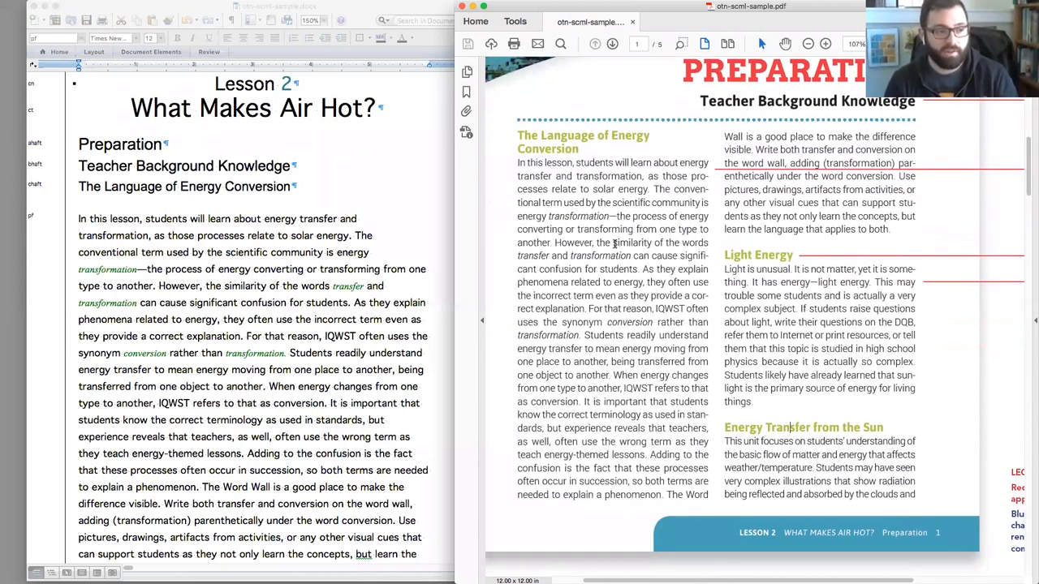
mouse_move(789, 427)
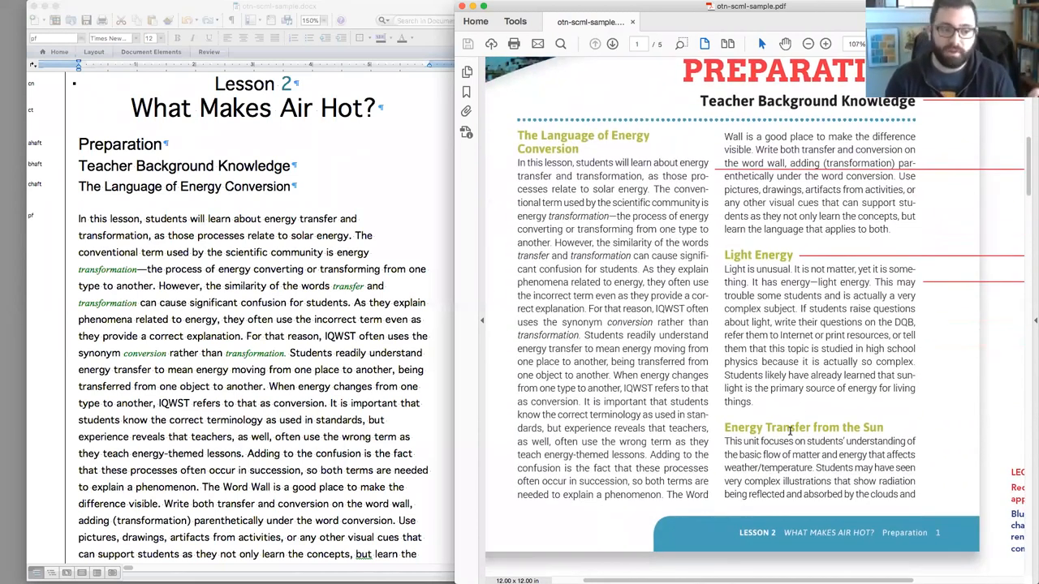
scroll(down, 3)
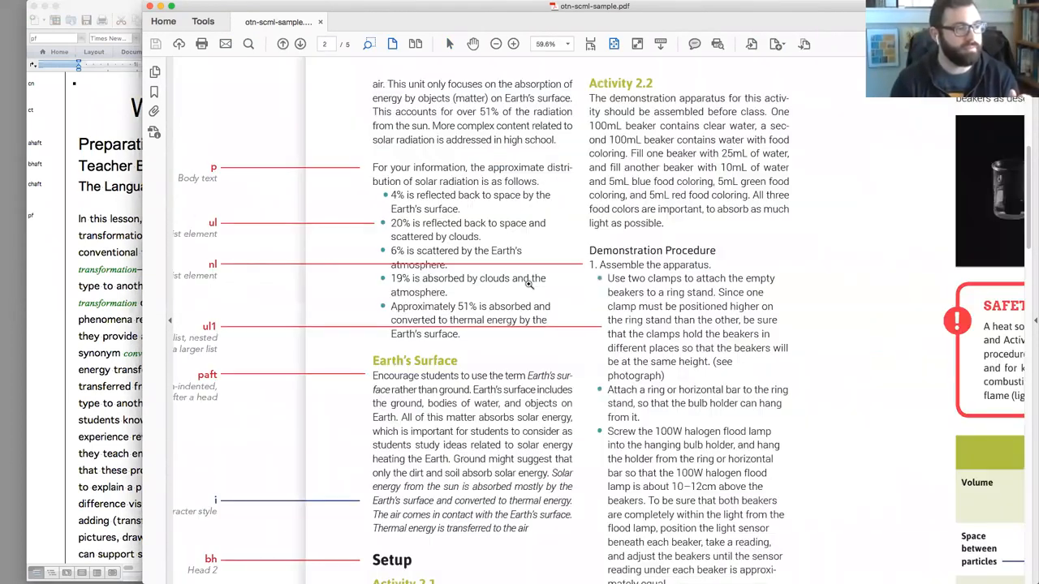
Scroll through page 2 and return to the lesson's first page fitted fully in the window.
click(501, 44)
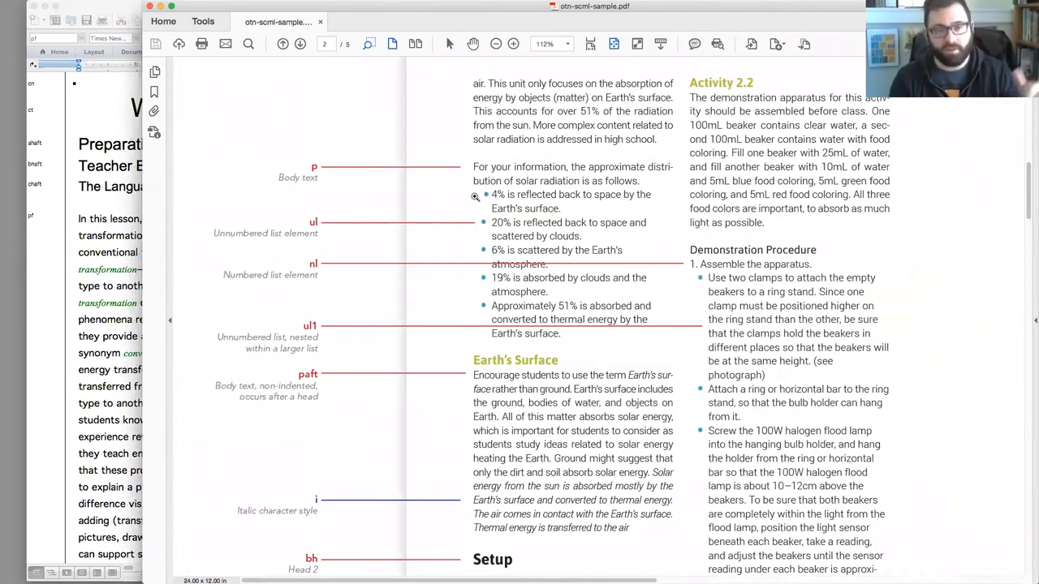
mouse_move(484, 268)
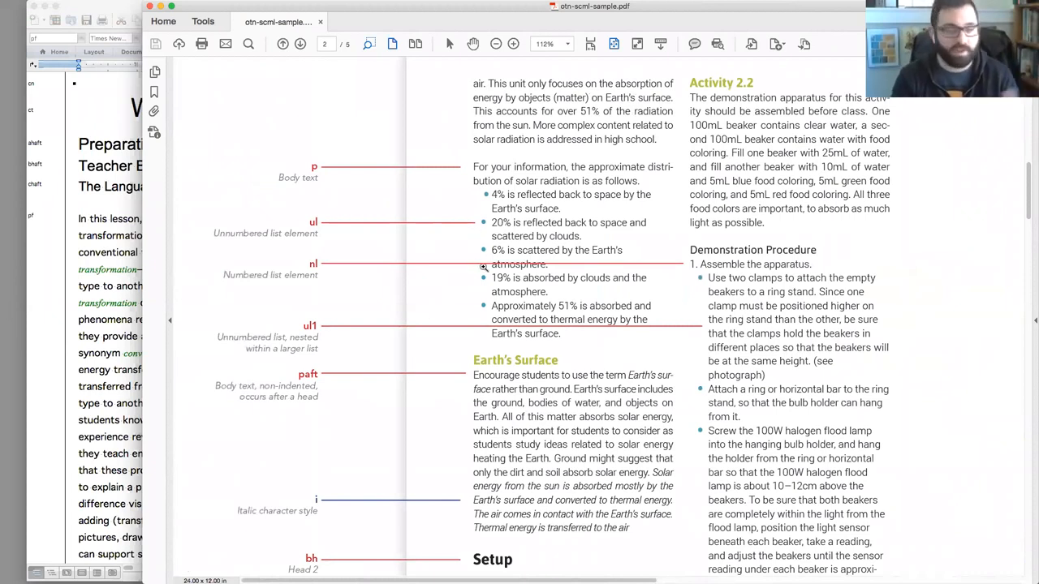
scroll(down, 3)
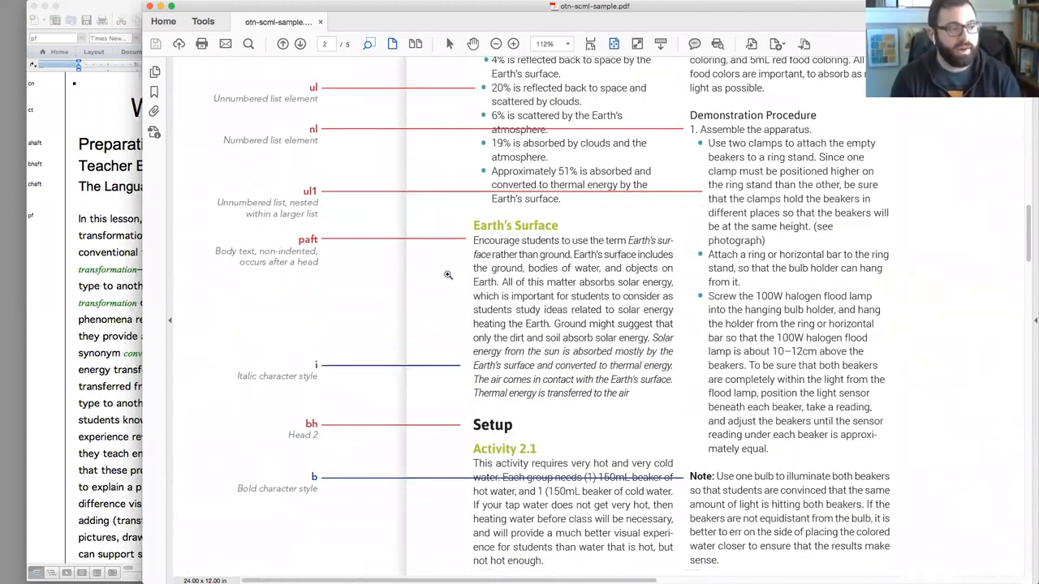
scroll(down, 3)
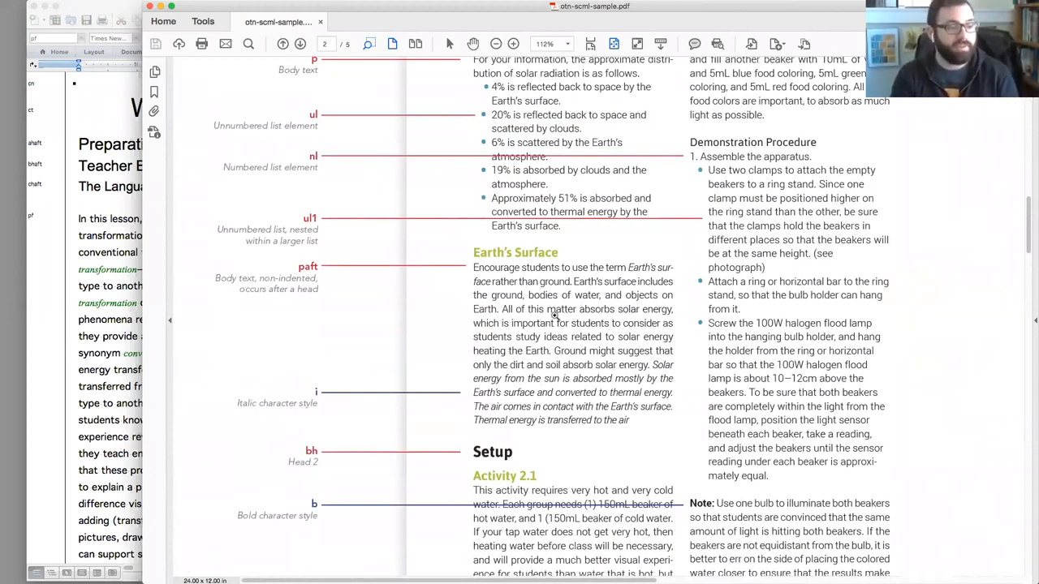
scroll(down, 3)
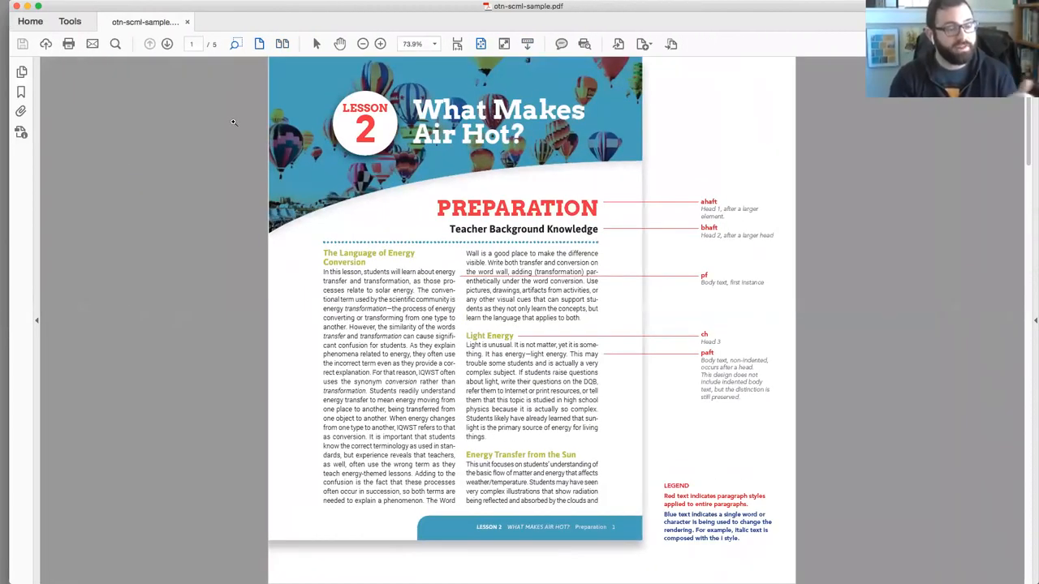
Move forward at 100% zoom to the spread with Activity 2.2 and the Safety Guidelines callout.
click(386, 44)
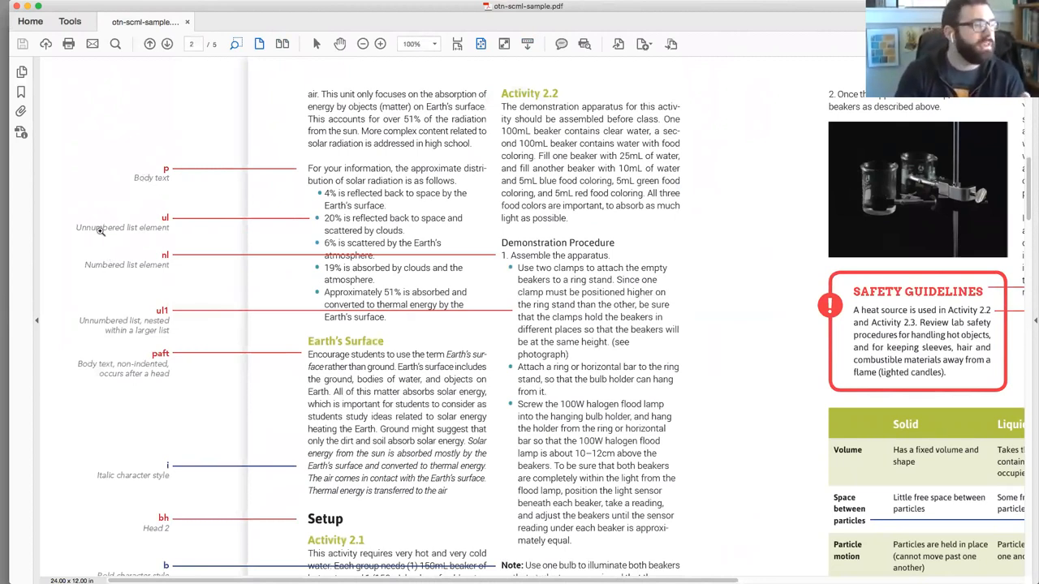
mouse_move(159, 259)
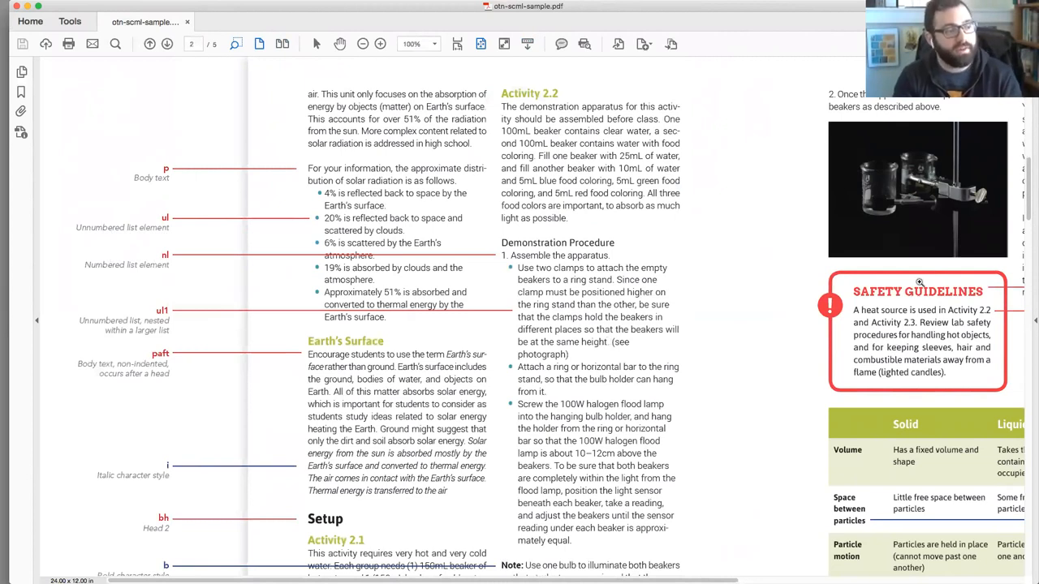
scroll(down, 3)
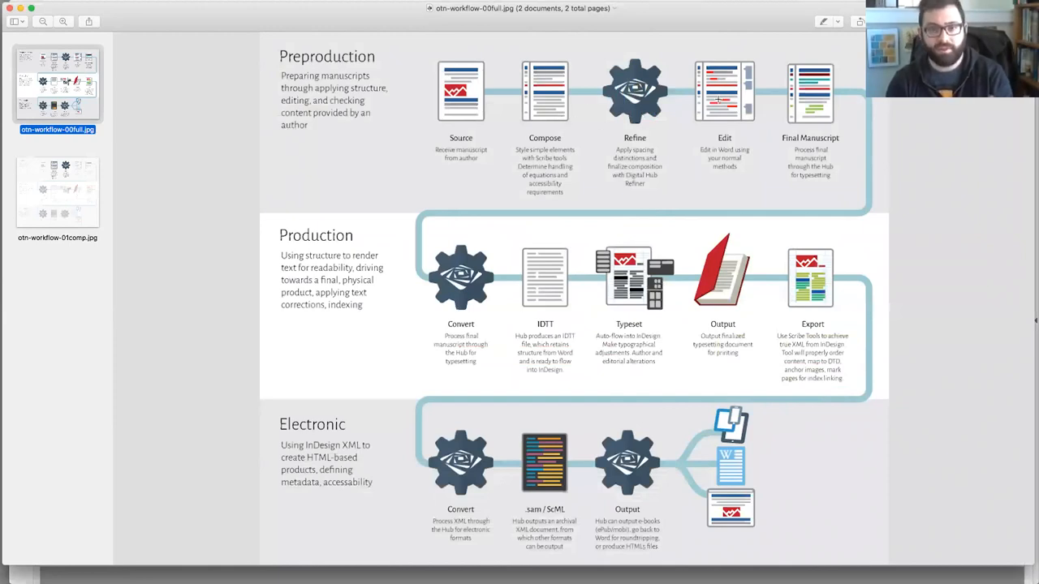
mouse_move(631, 309)
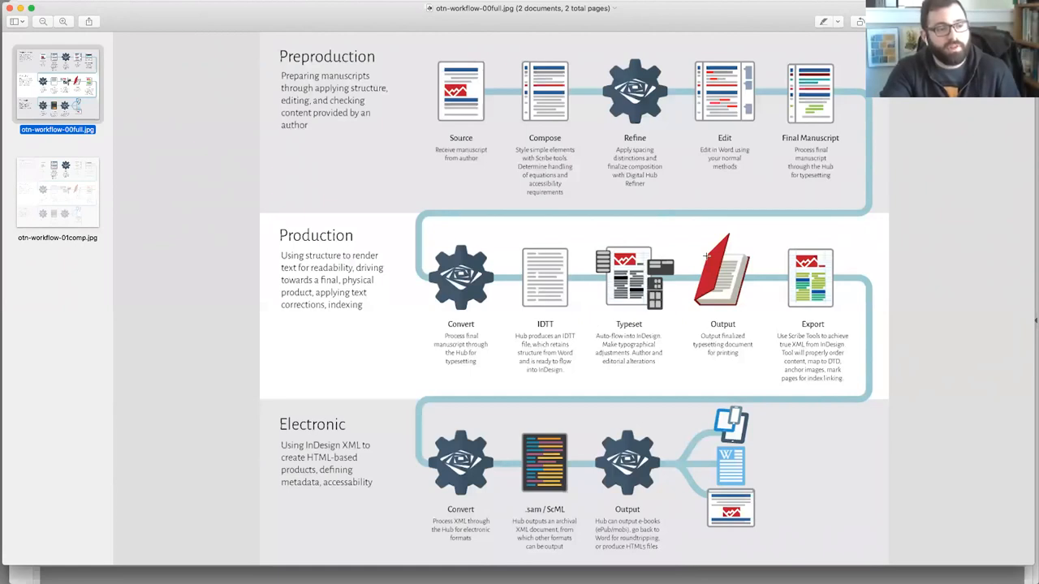
mouse_move(620, 210)
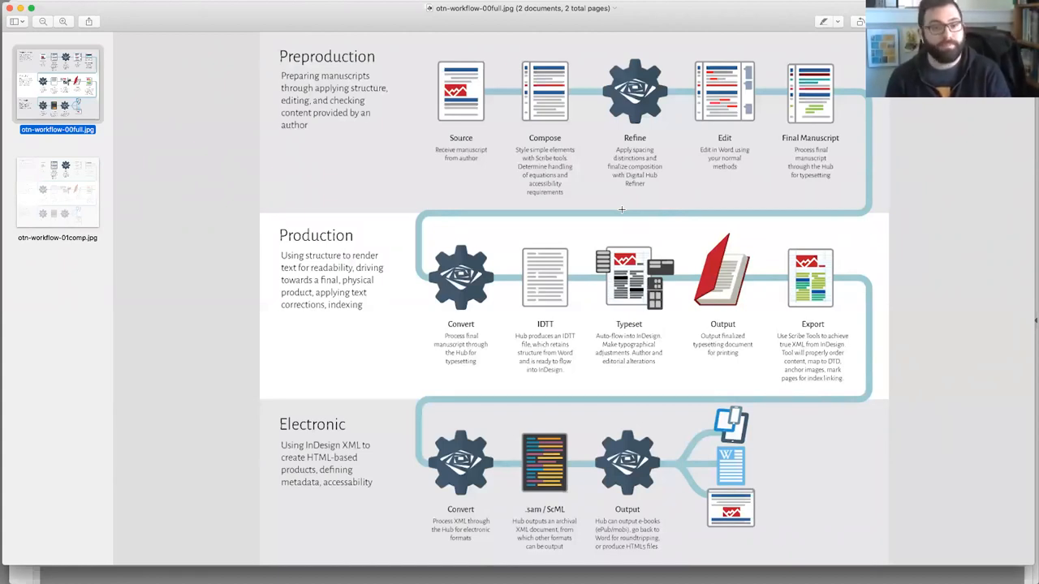
mouse_move(584, 227)
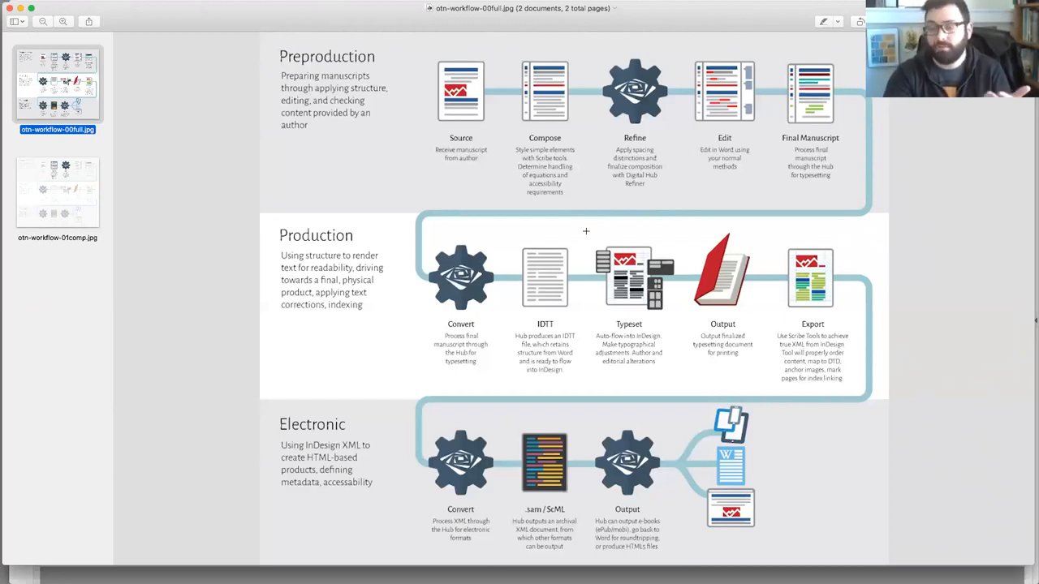
mouse_move(571, 213)
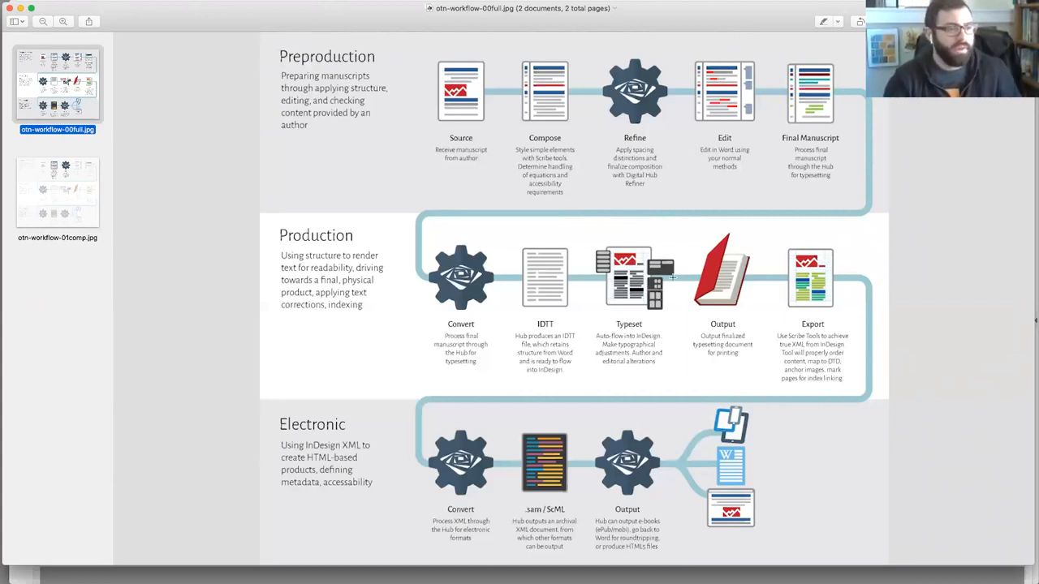
mouse_move(677, 254)
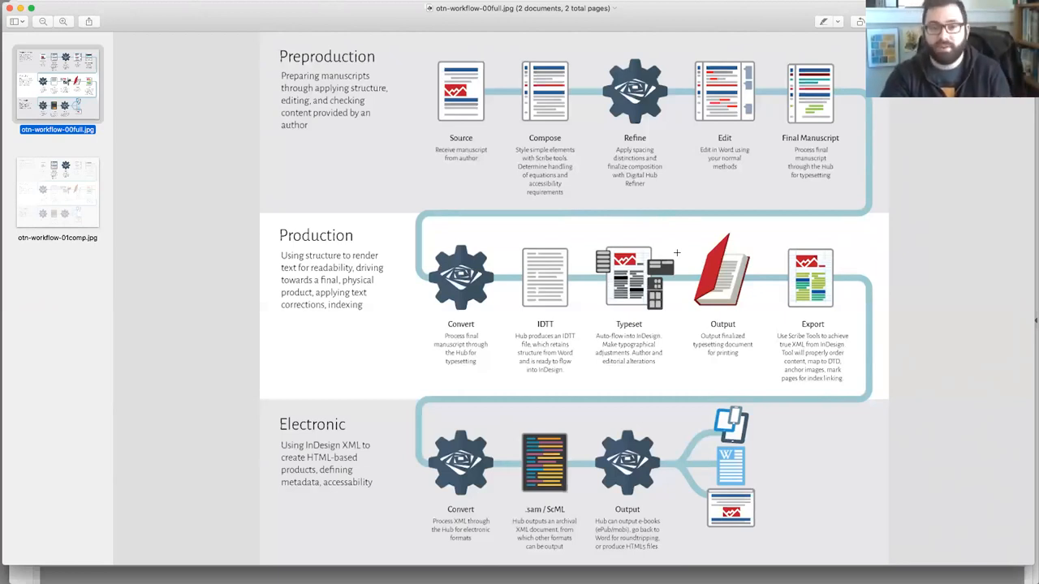
mouse_move(704, 224)
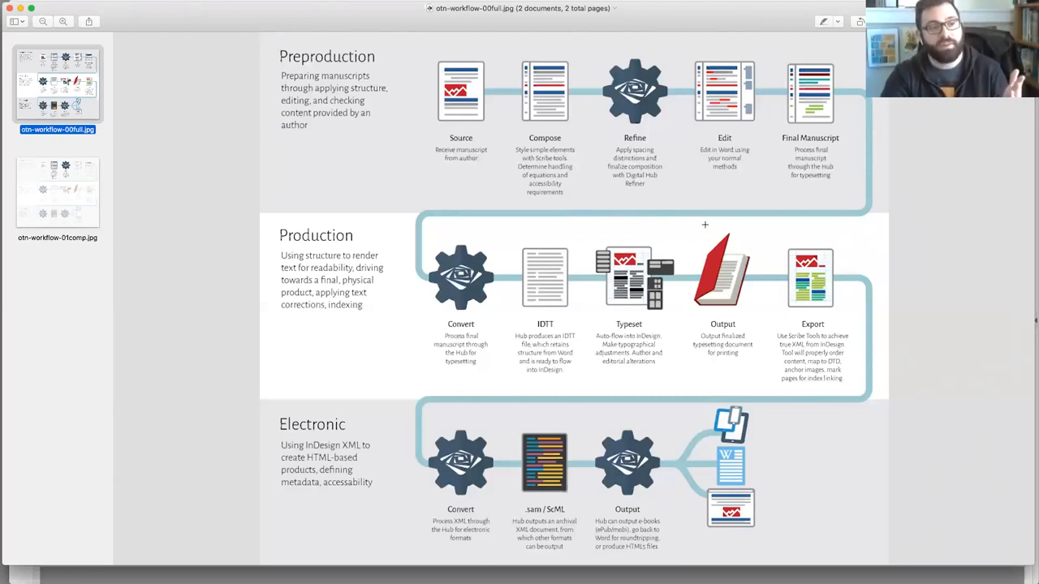
mouse_move(743, 231)
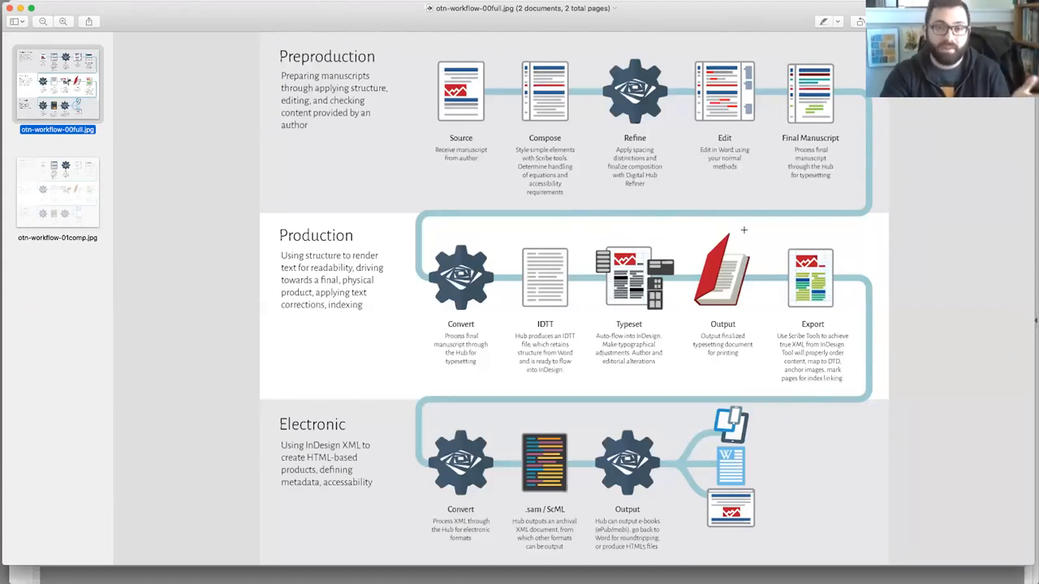
mouse_move(750, 234)
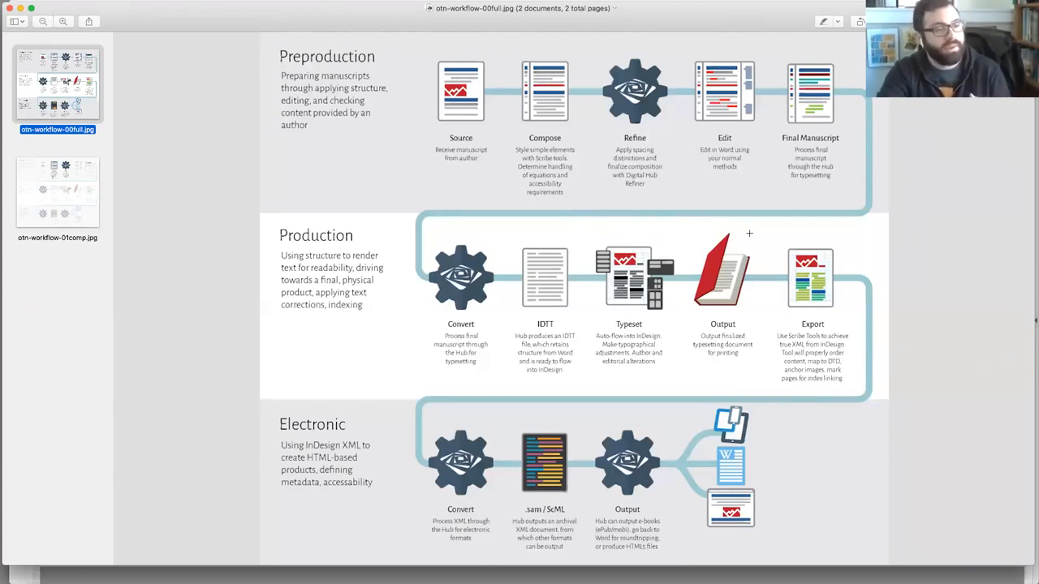
mouse_move(795, 245)
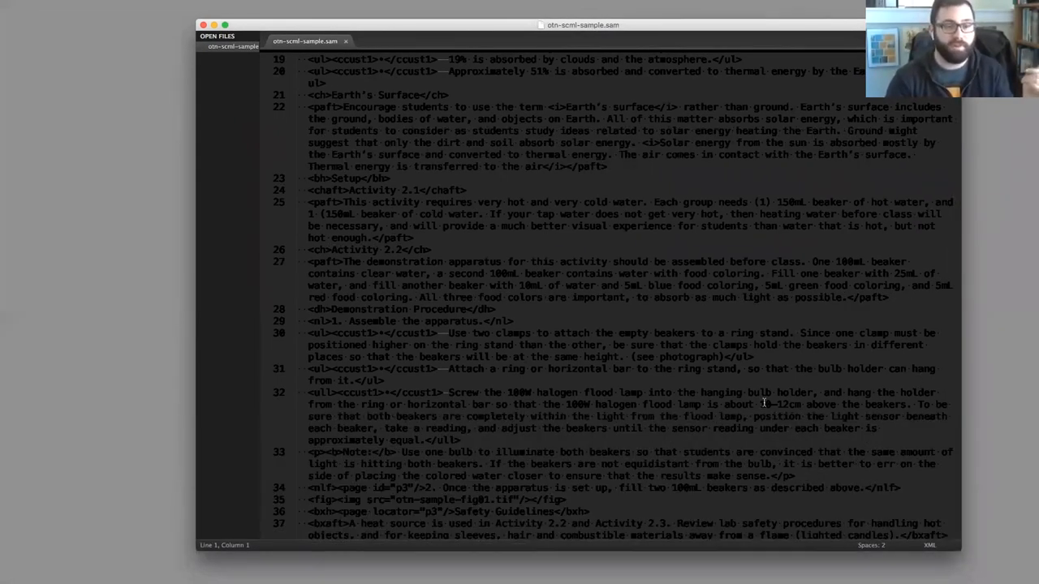
Scroll ctn-scml-sample.sam to the top showing the XML declaration, doctype and Lesson 2 opening.
scroll(up, 3)
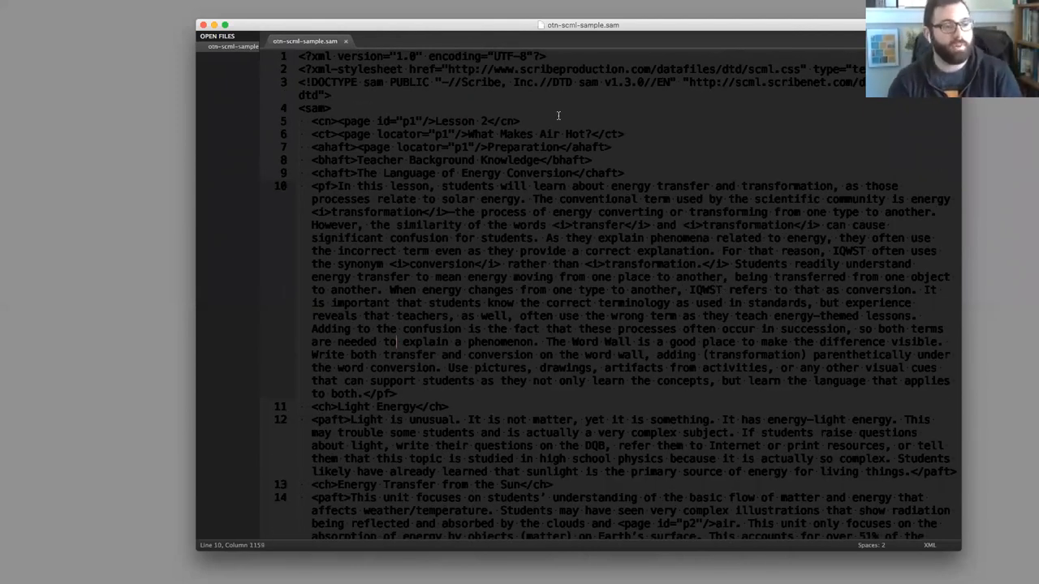
mouse_move(358, 120)
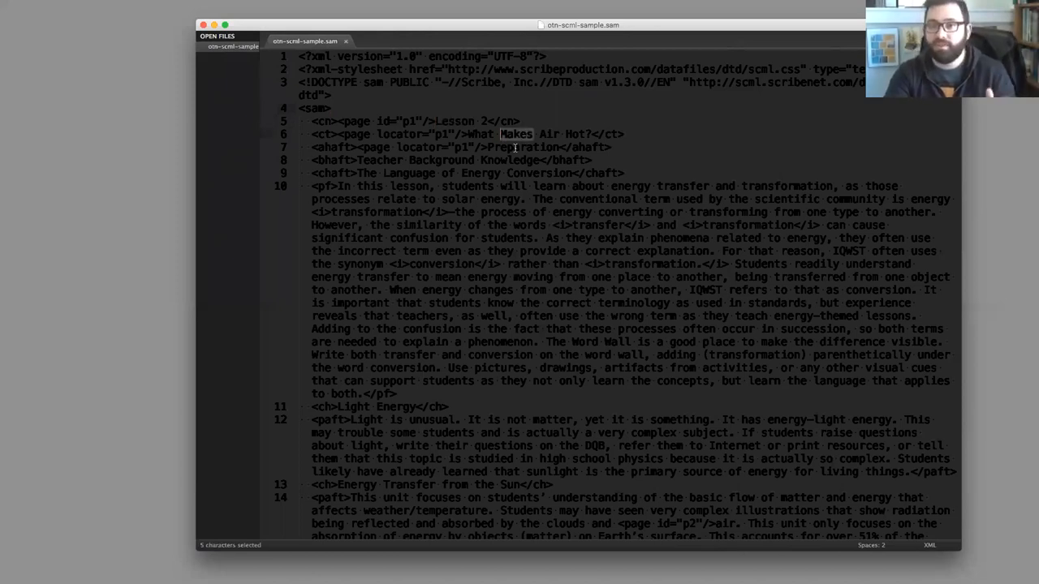
mouse_move(429, 121)
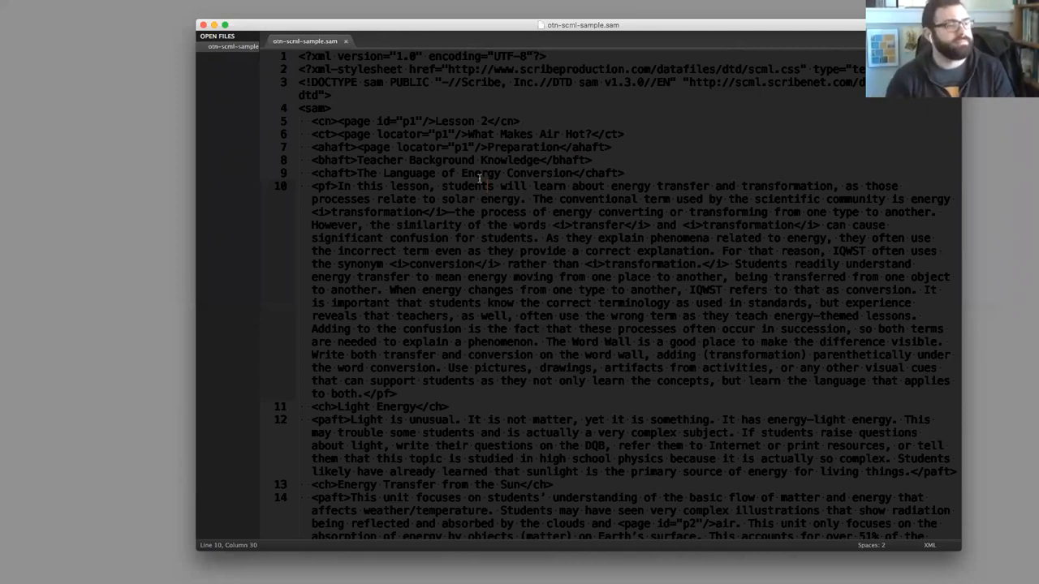
scroll(down, 3)
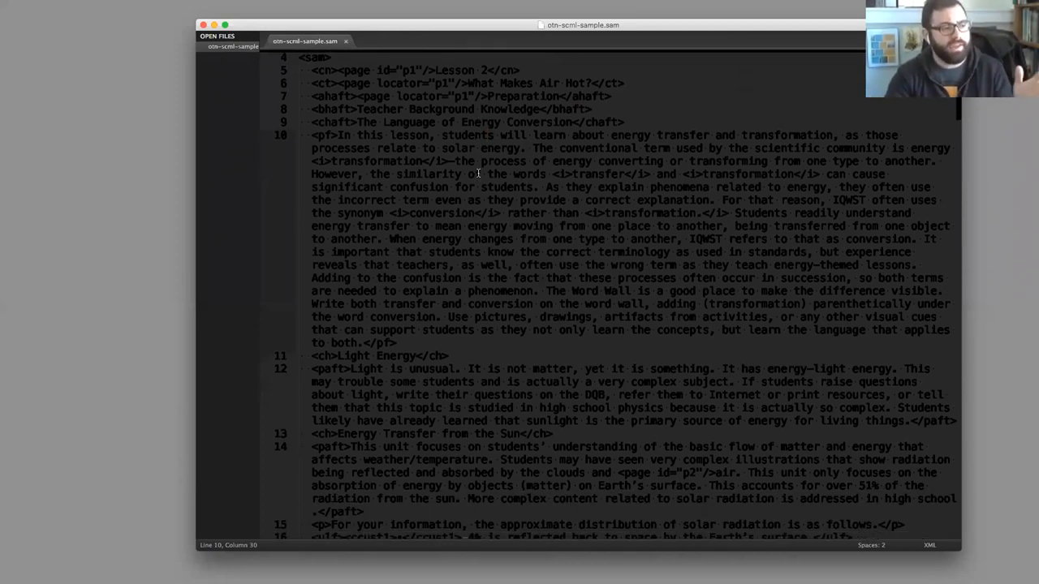
scroll(down, 3)
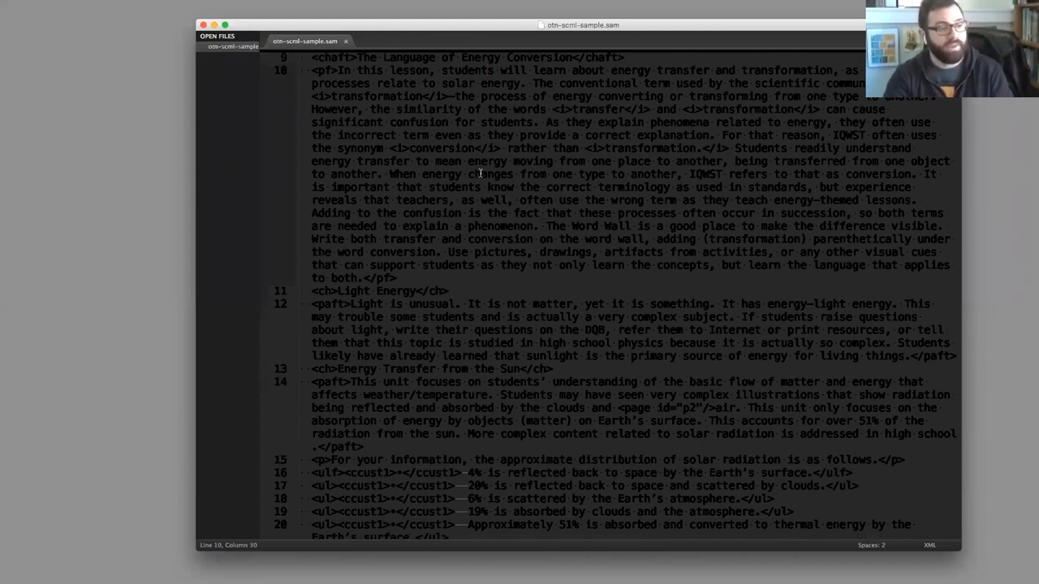
double_click(533, 161)
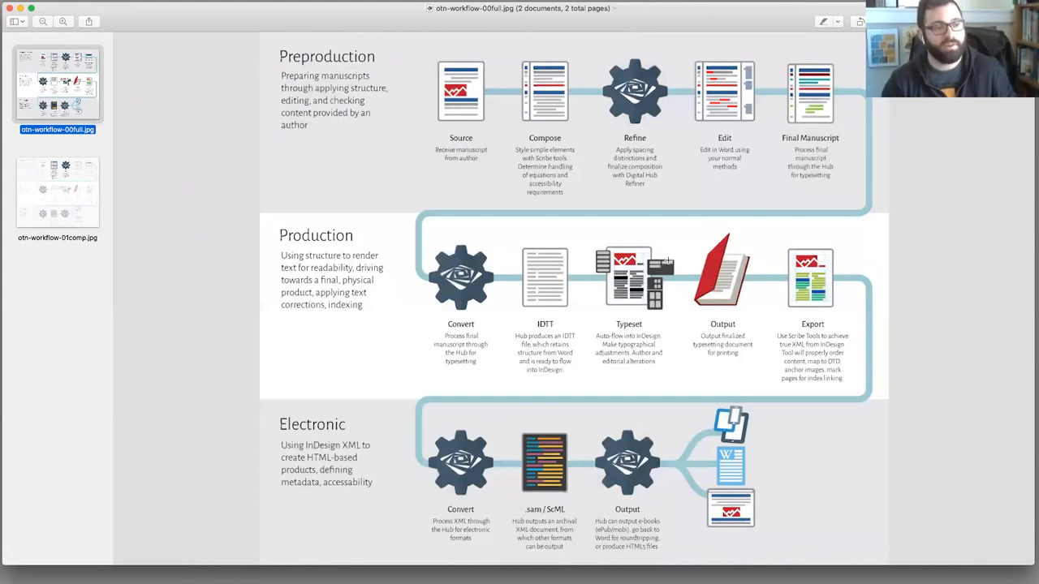
mouse_move(767, 237)
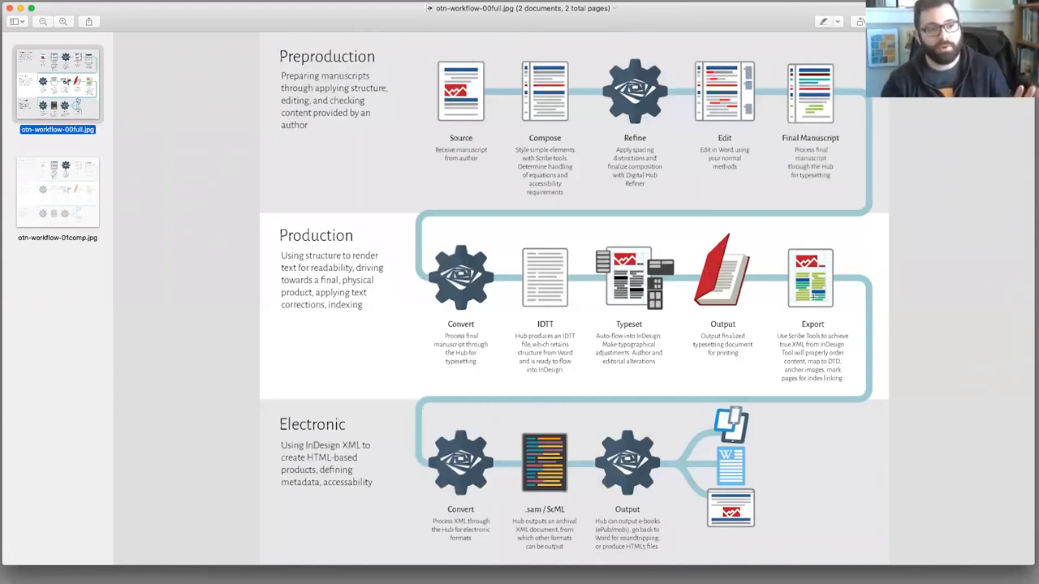
mouse_move(524, 432)
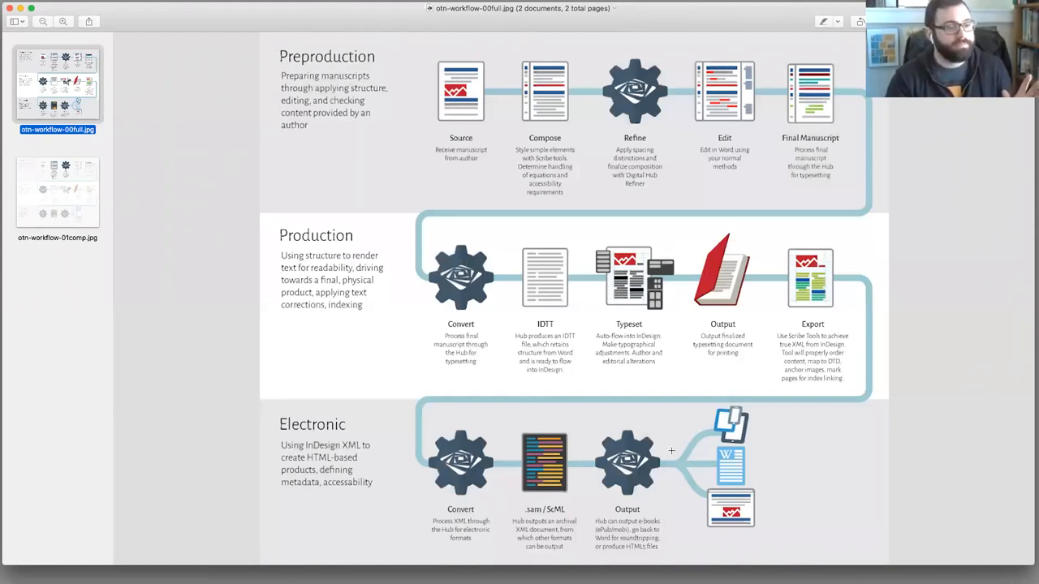
mouse_move(661, 478)
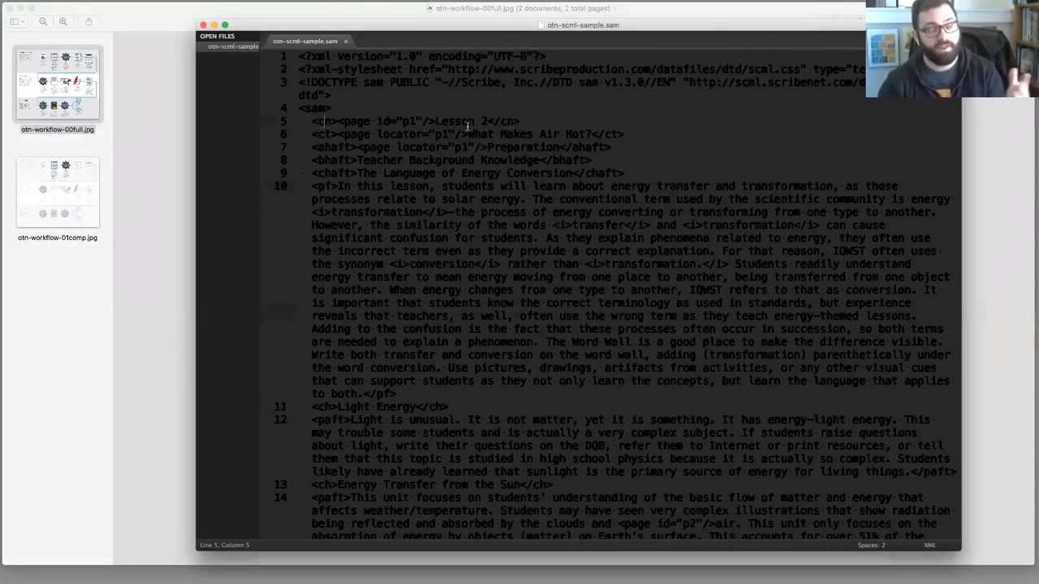
mouse_move(773, 296)
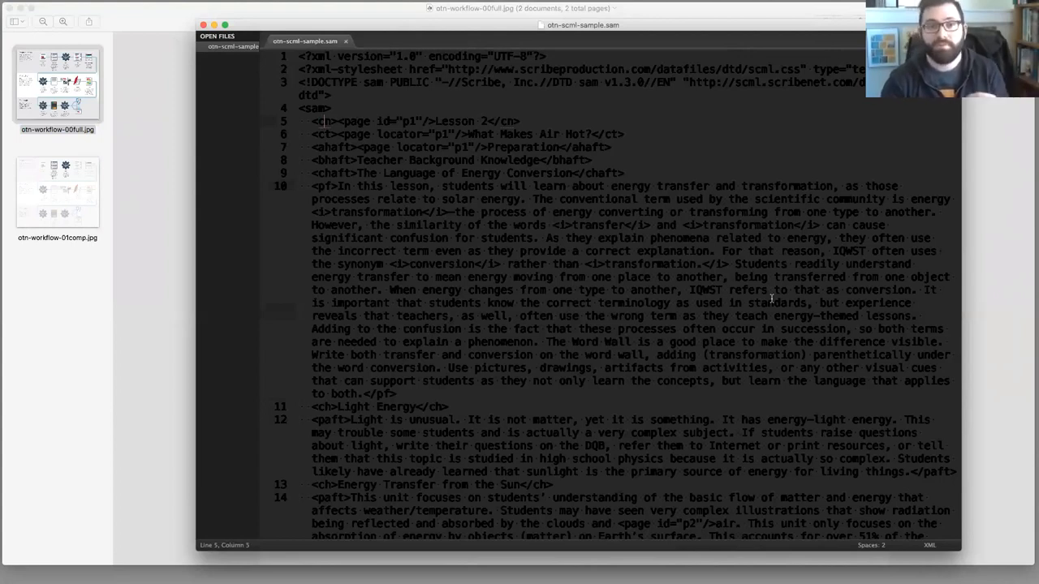
click(57, 188)
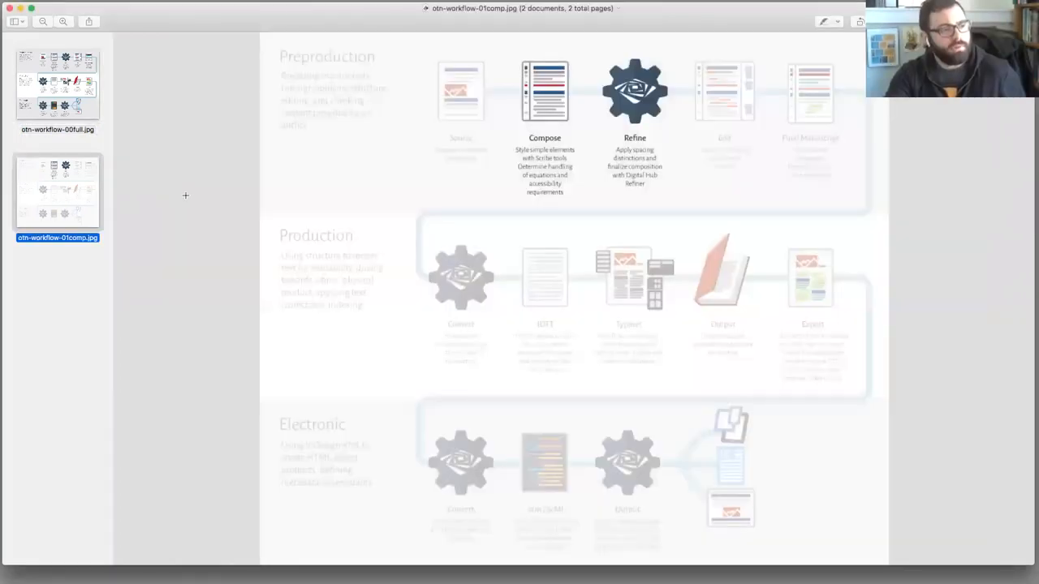
click(52, 81)
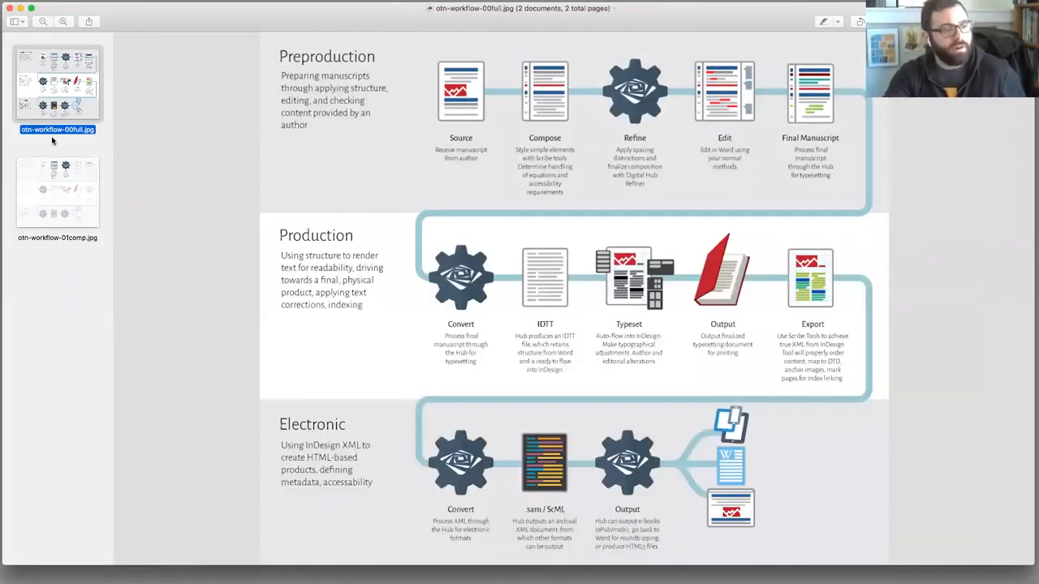